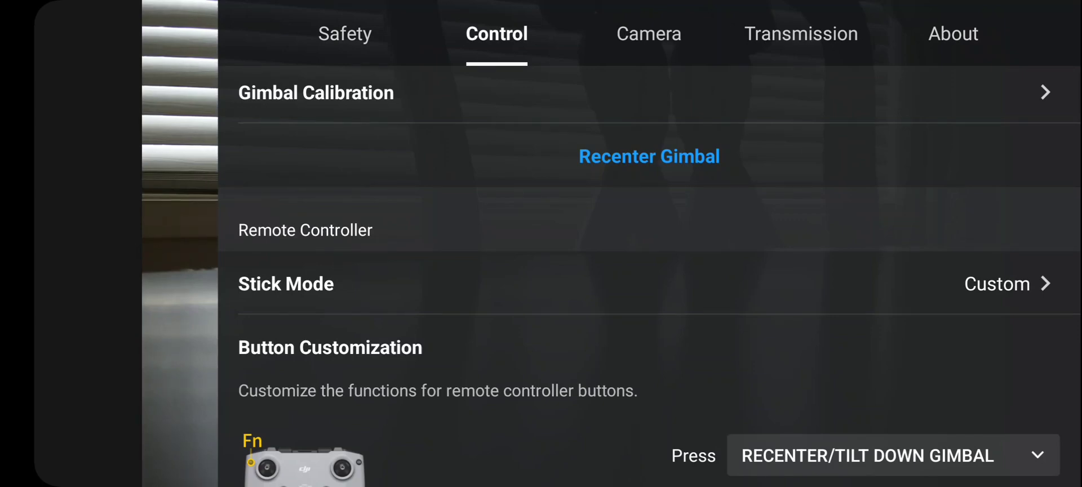
Step: View the Custom stick mapping with its movement and turn/ascend/descend assignments
click(997, 283)
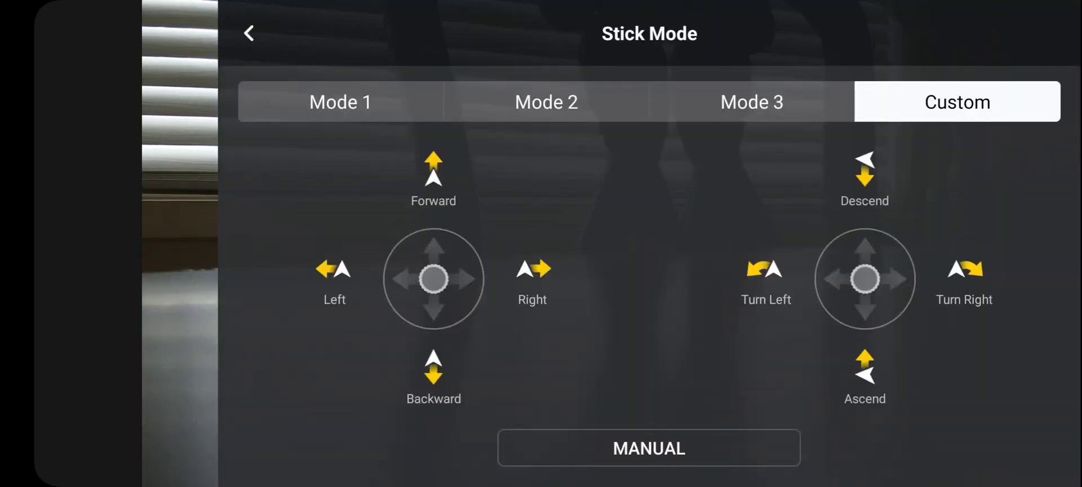